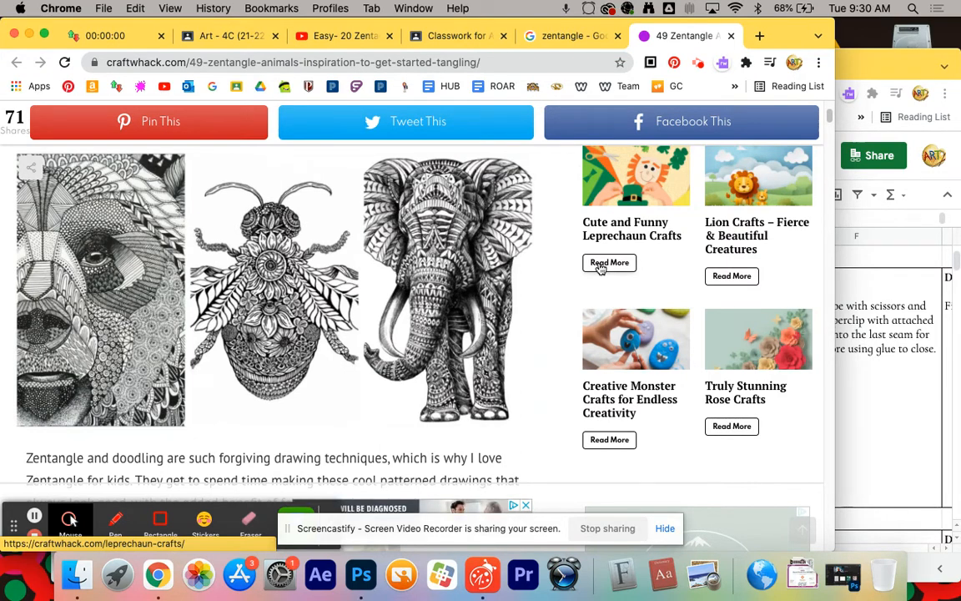
mouse_move(459, 206)
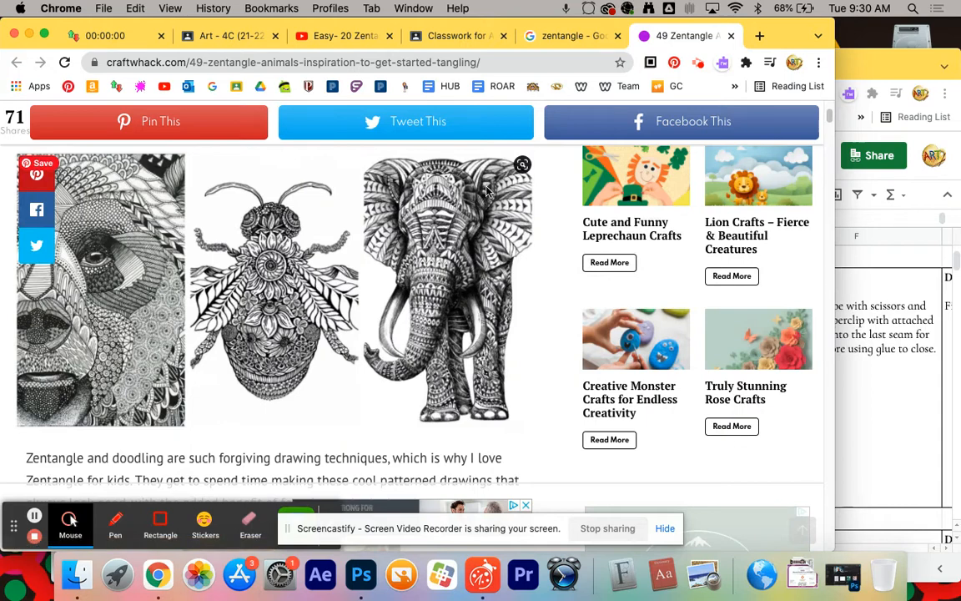
mouse_move(431, 341)
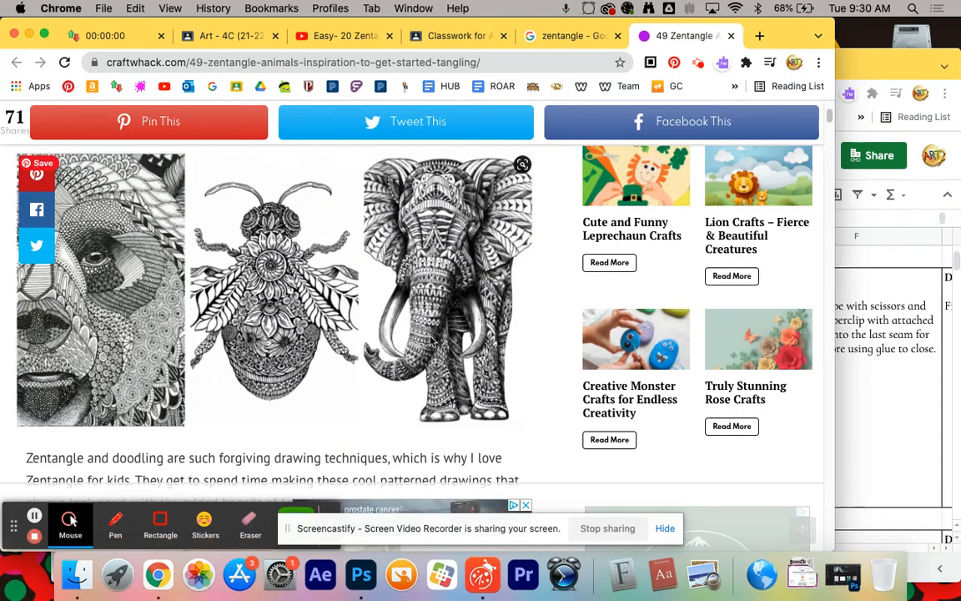
mouse_move(100, 152)
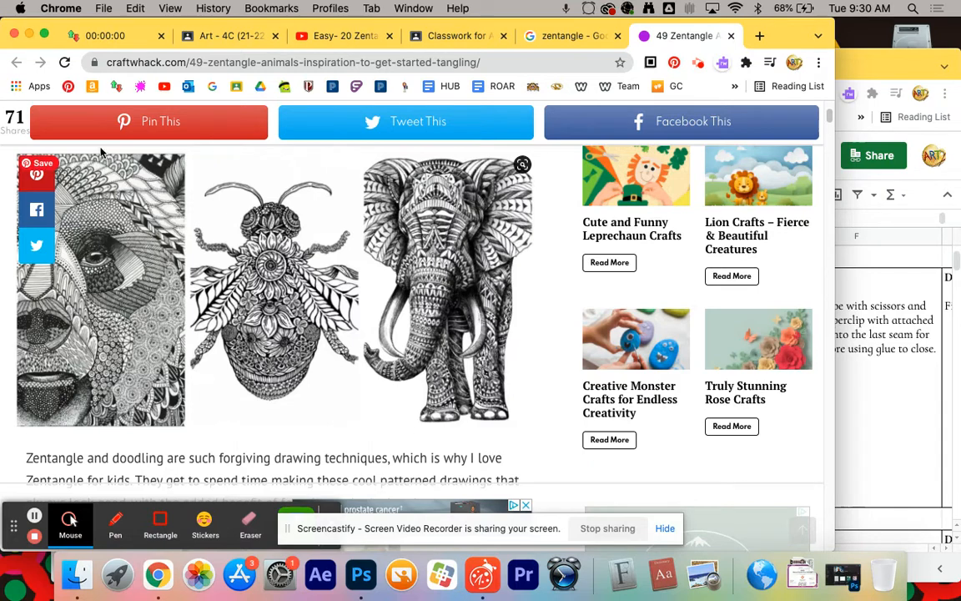
mouse_move(161, 345)
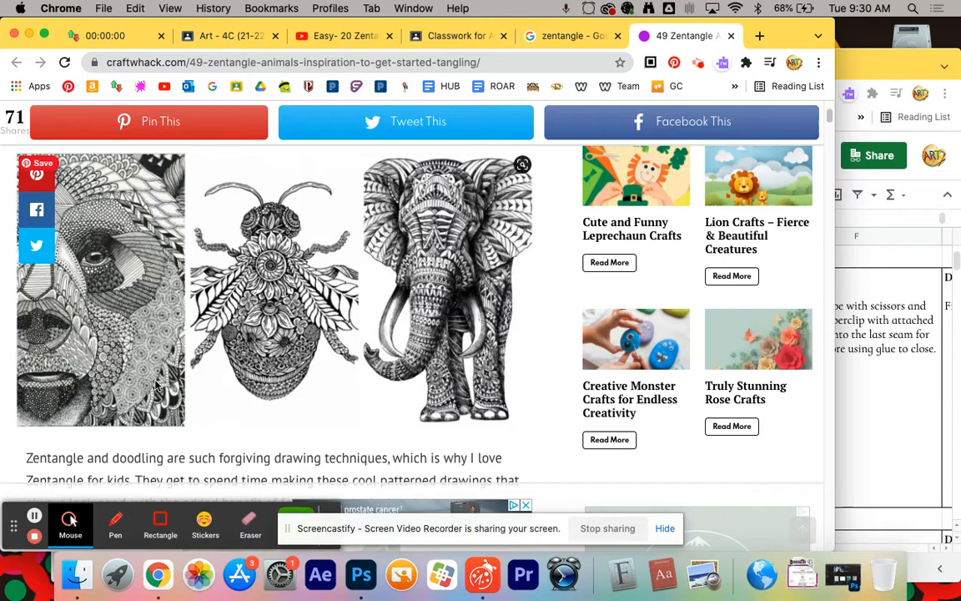
mouse_move(538, 229)
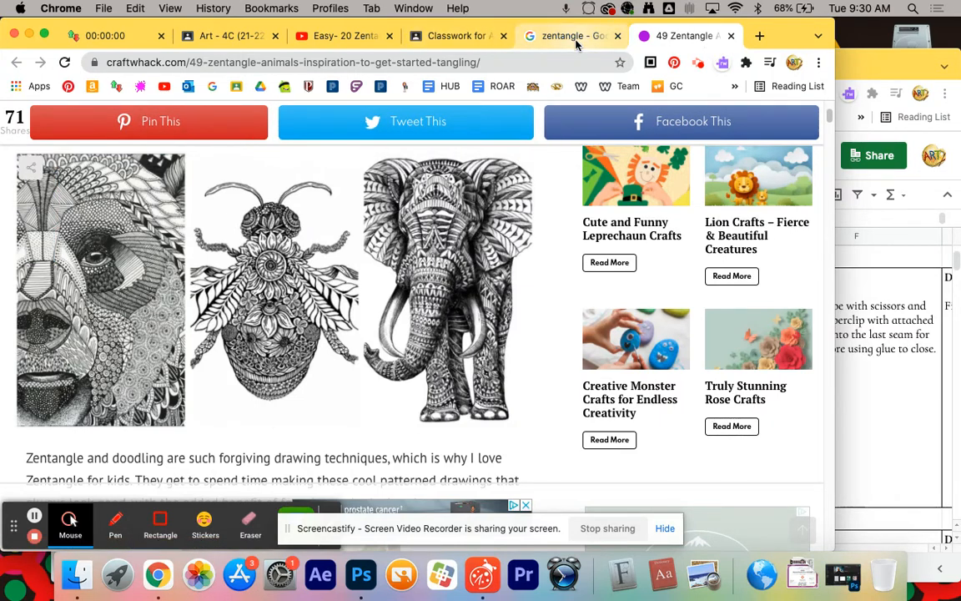
mouse_move(342, 36)
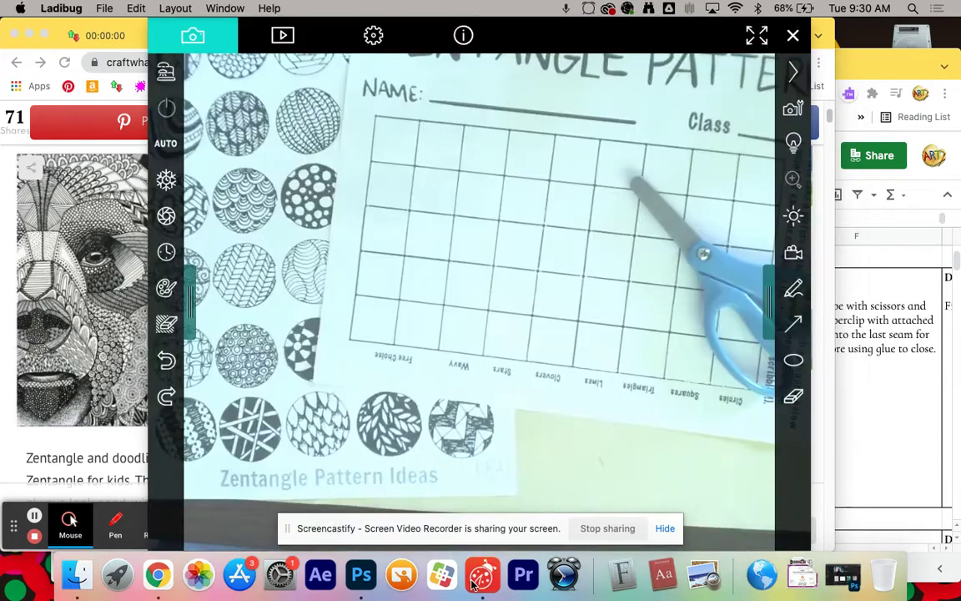
mouse_move(717, 450)
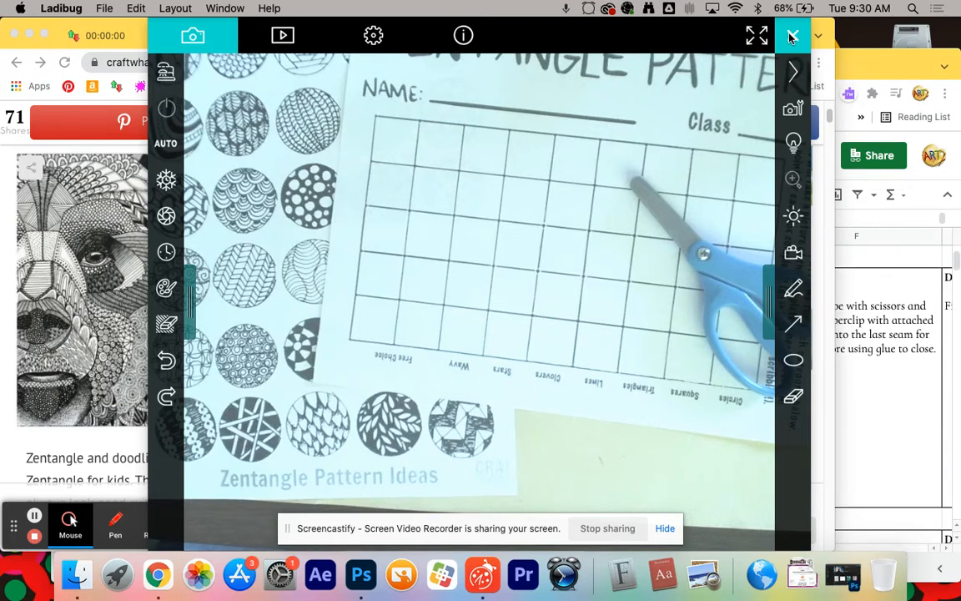
Close the live worksheet feed in Ladybug, returning the viewer to the Lumens start-up screen
click(792, 36)
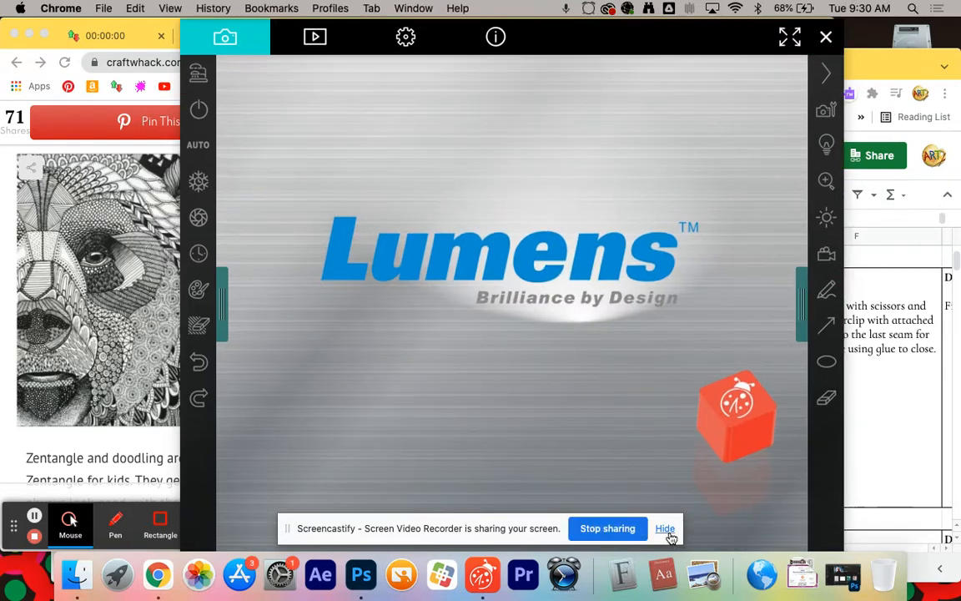
click(665, 528)
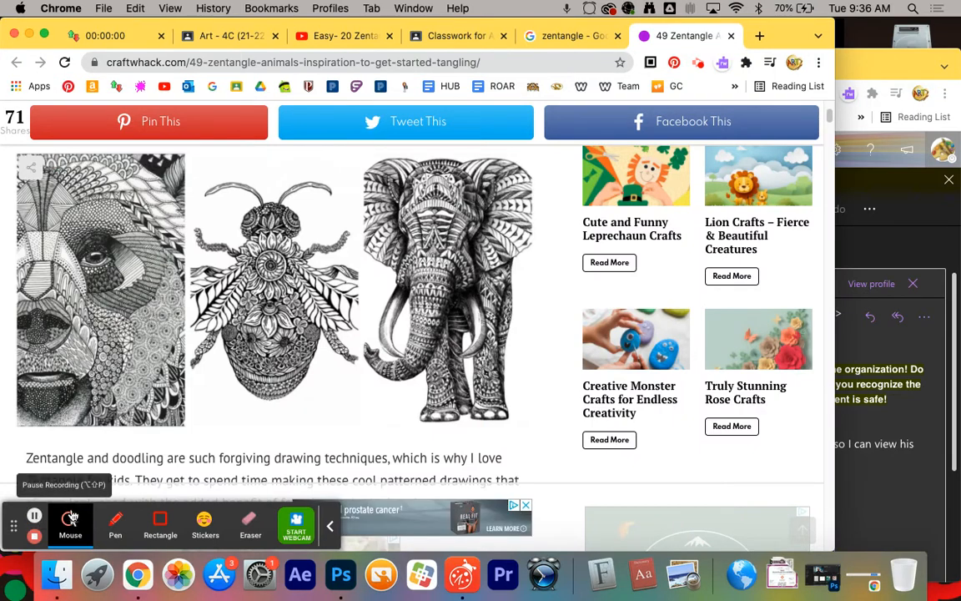
click(462, 574)
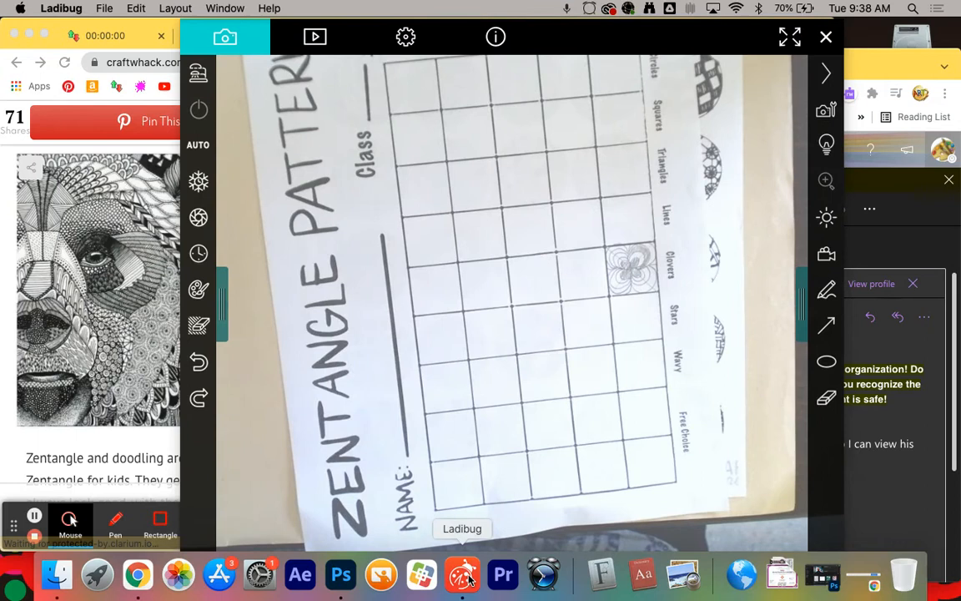
mouse_move(35, 513)
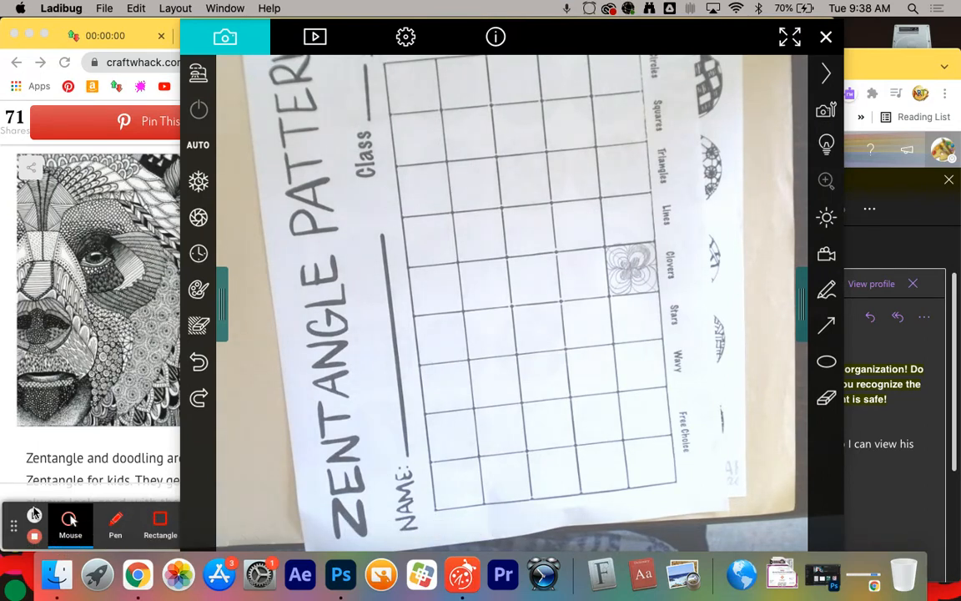